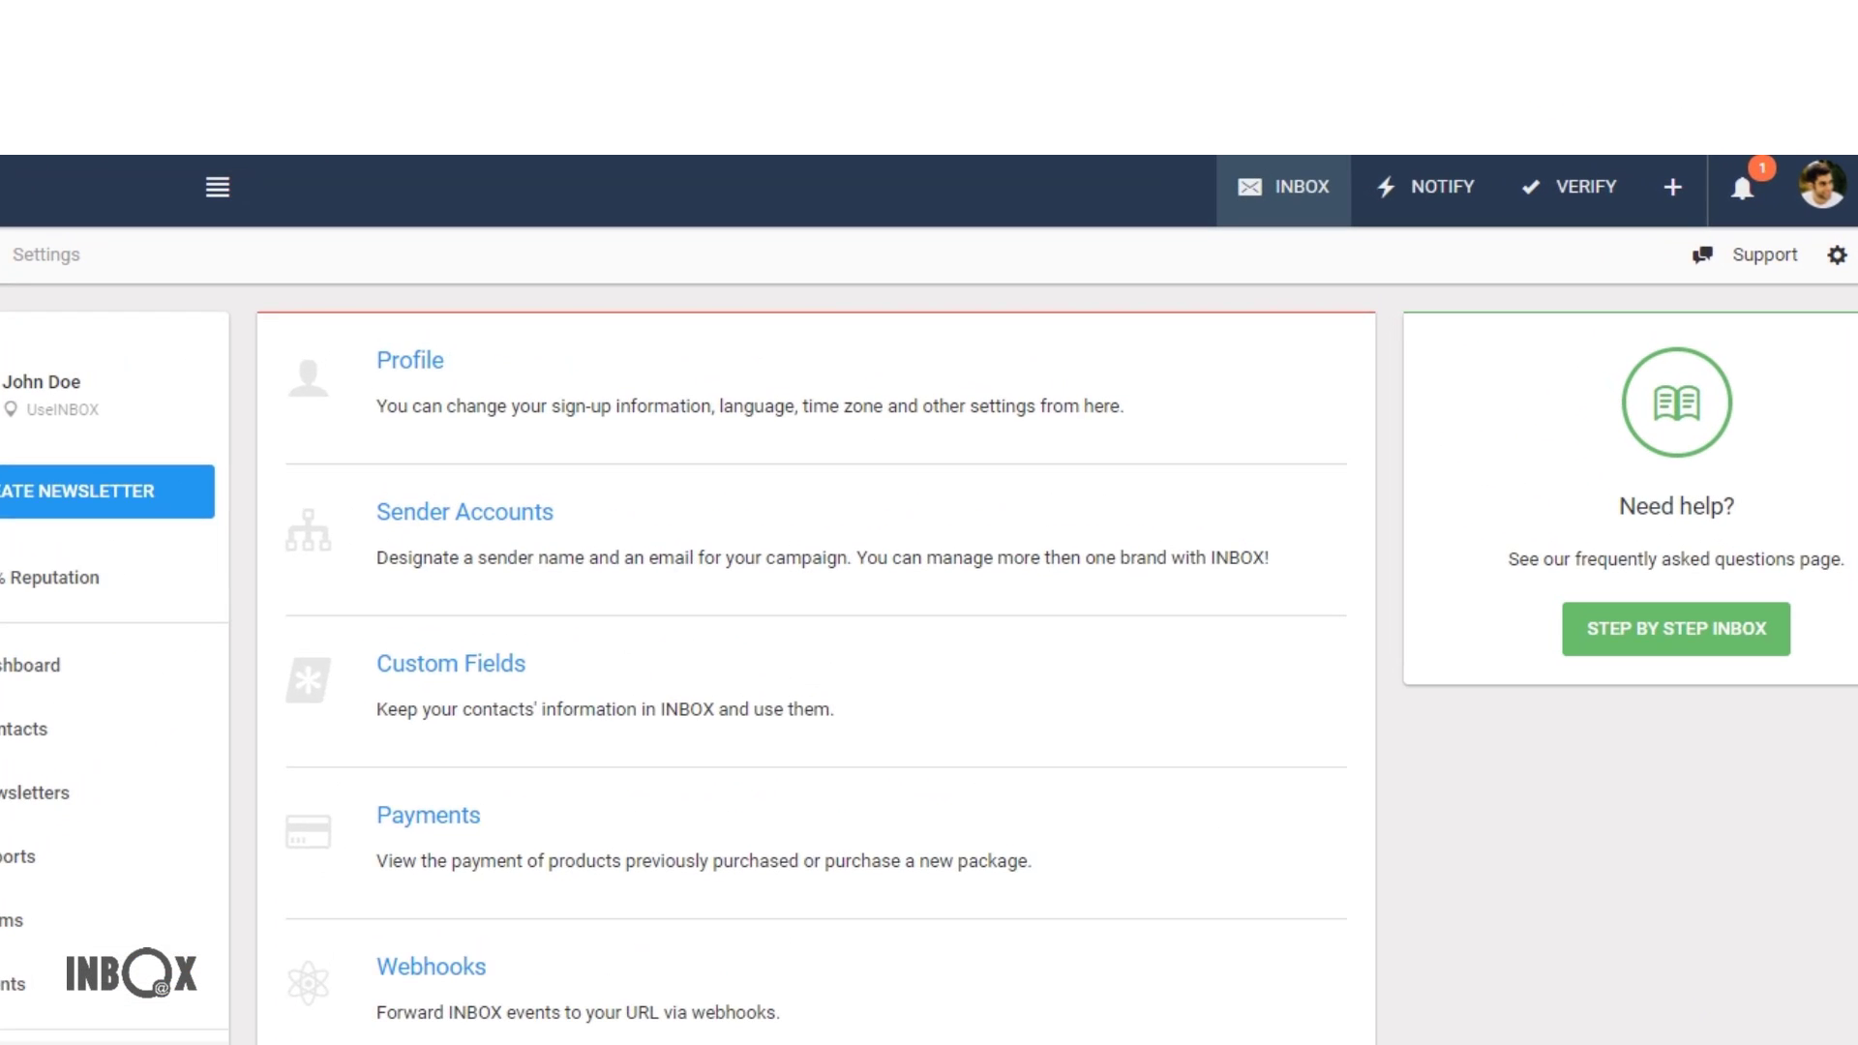
Open Sender Accounts from Settings to list the two existing activated sender addresses
{"action": "left_click", "coordinate": [464, 511]}
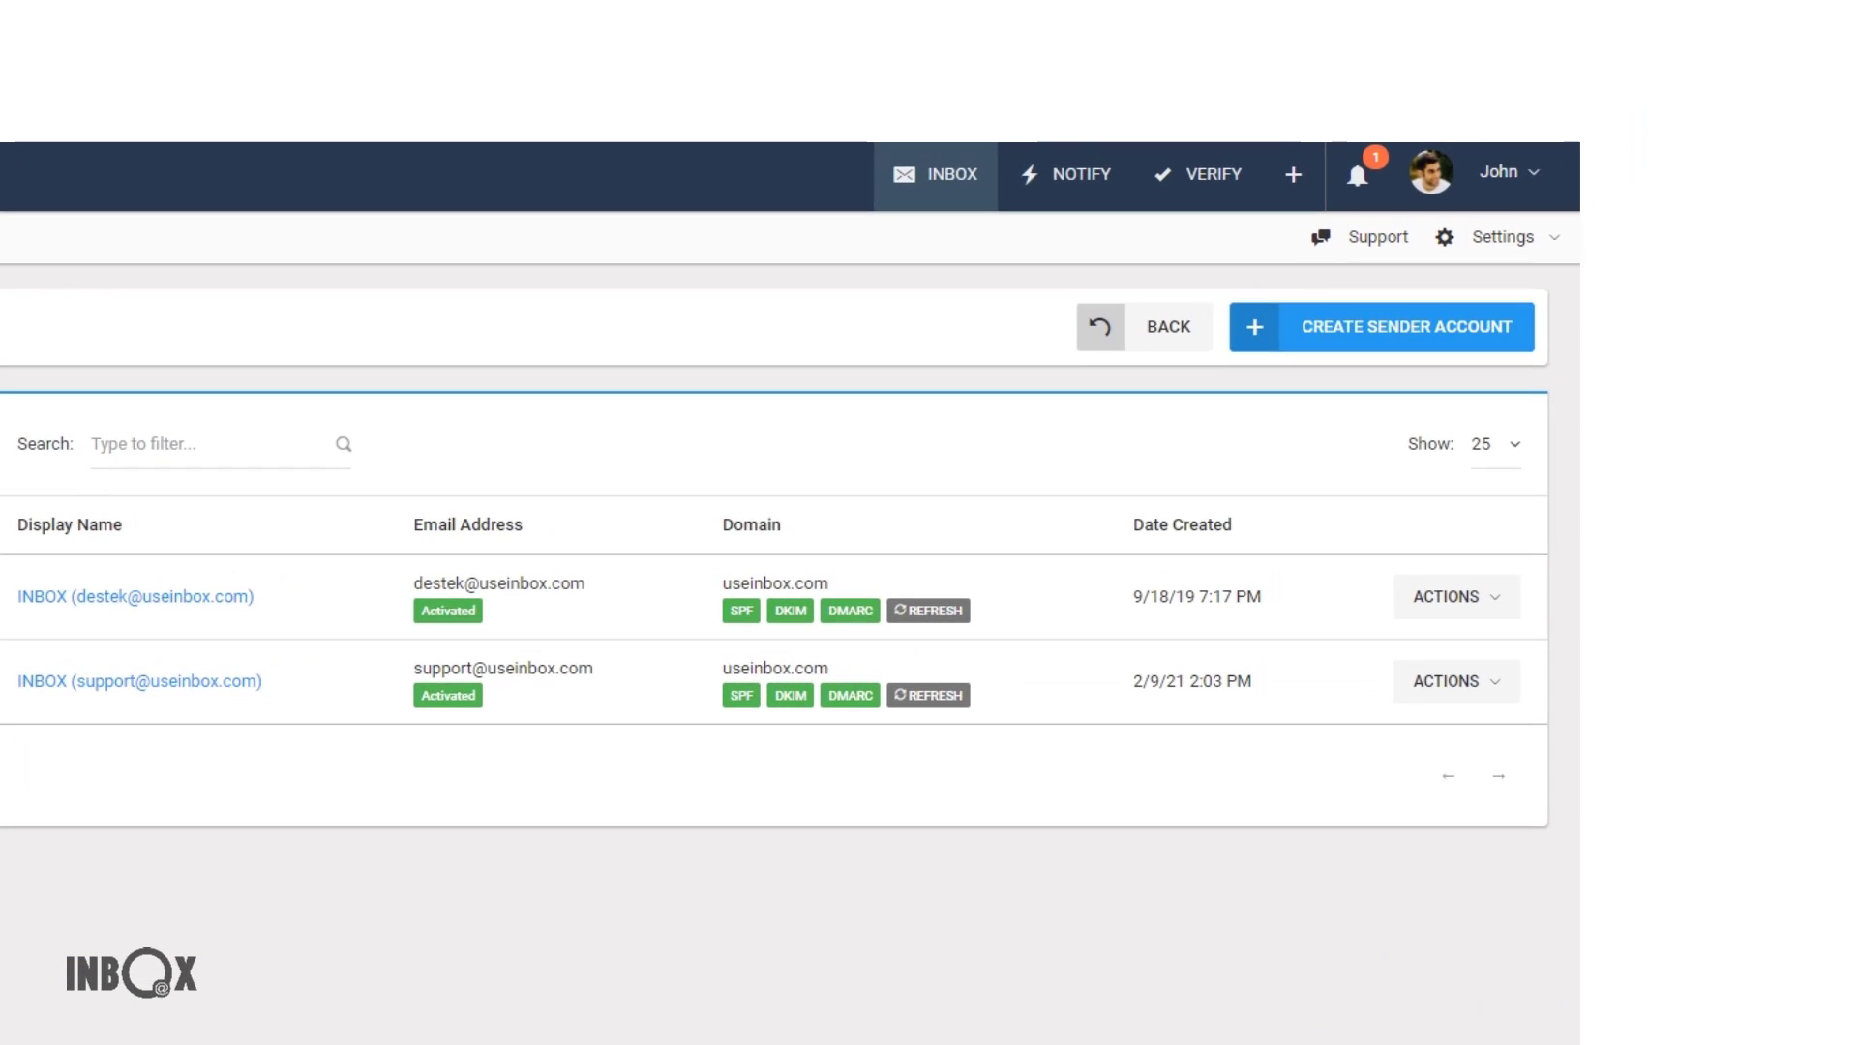
{"action": "left_click", "coordinate": [1378, 327]}
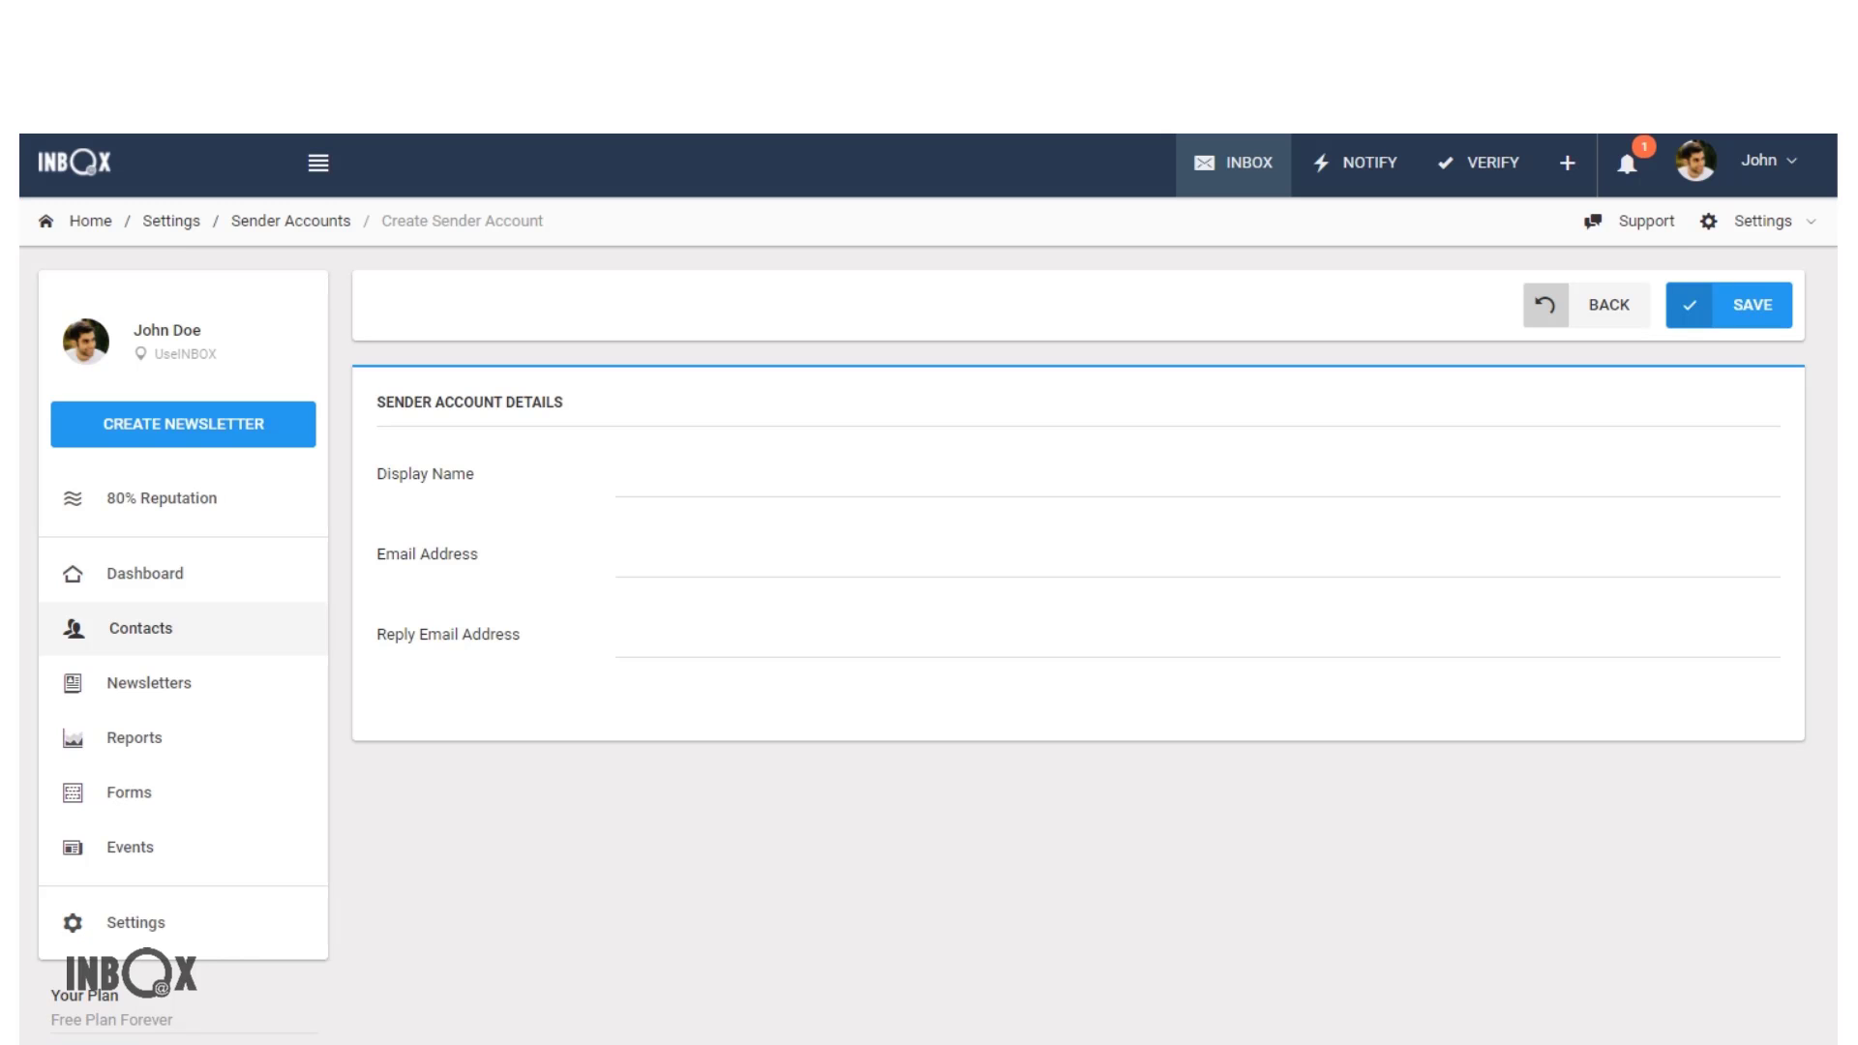
{"action": "left_click", "coordinate": [1607, 305]}
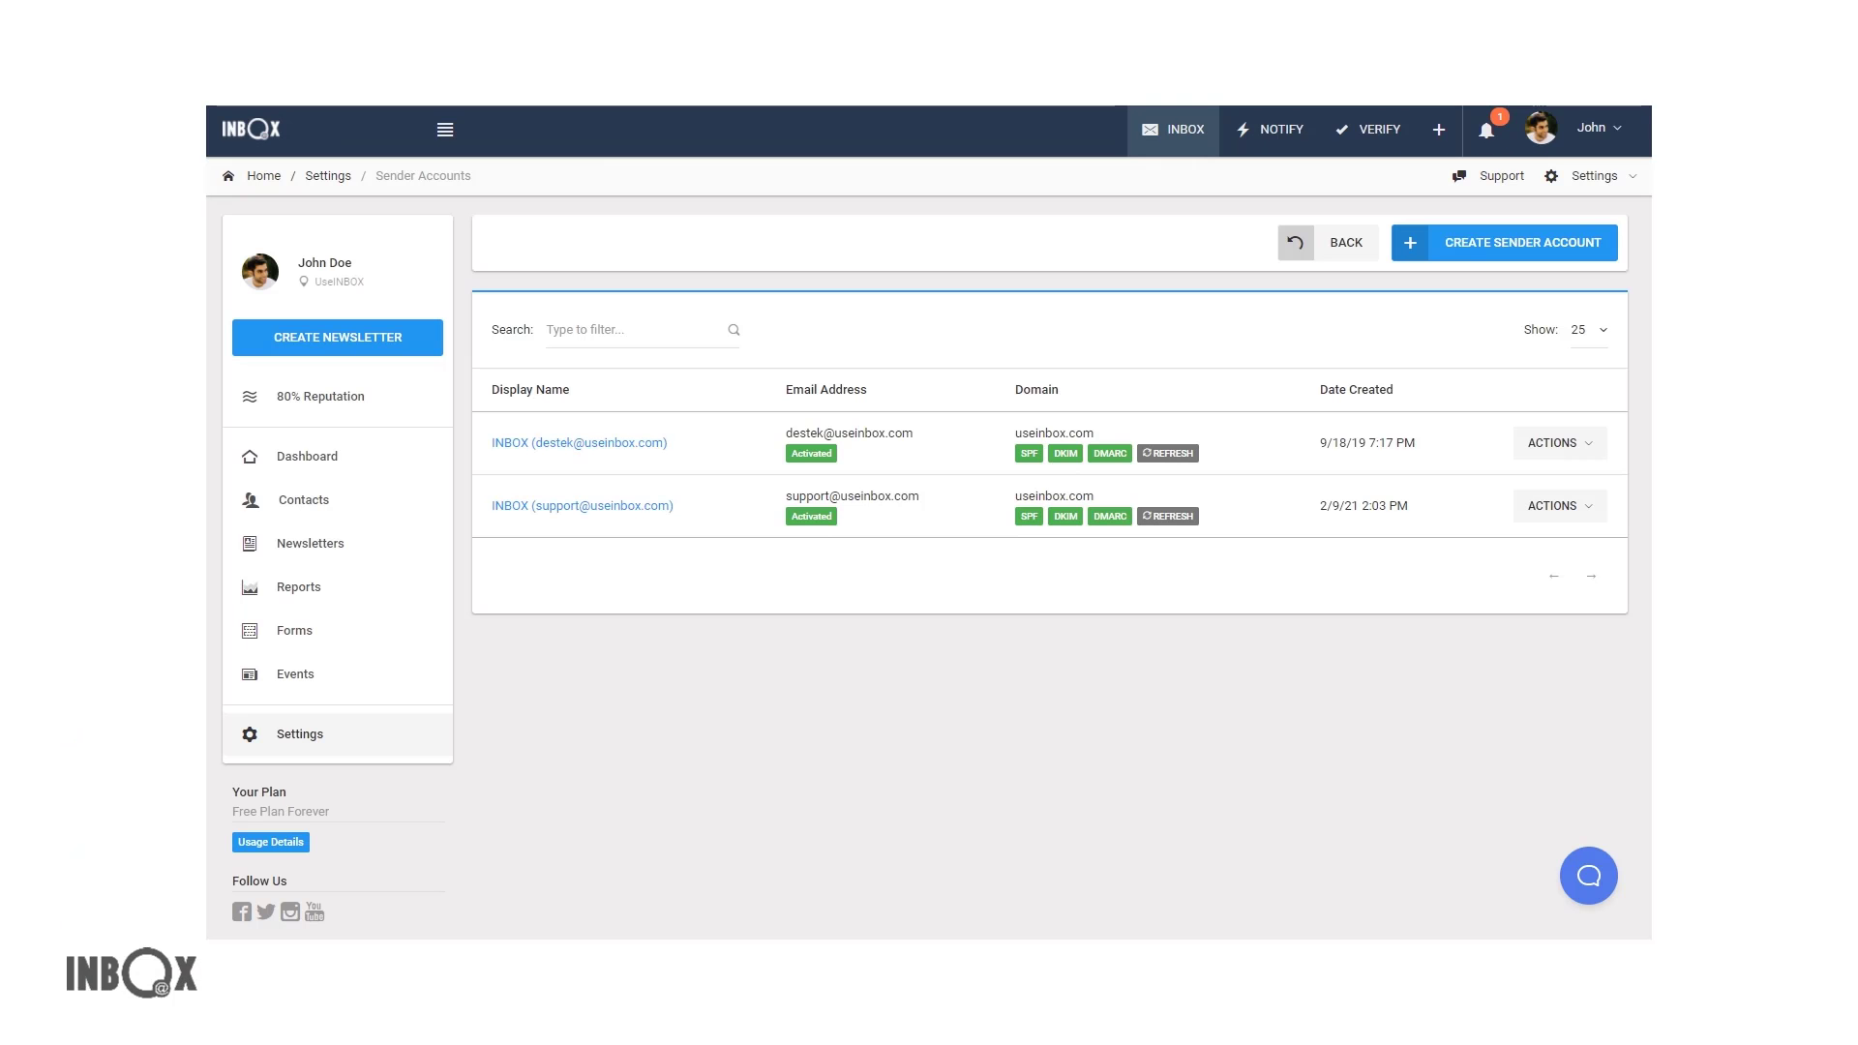